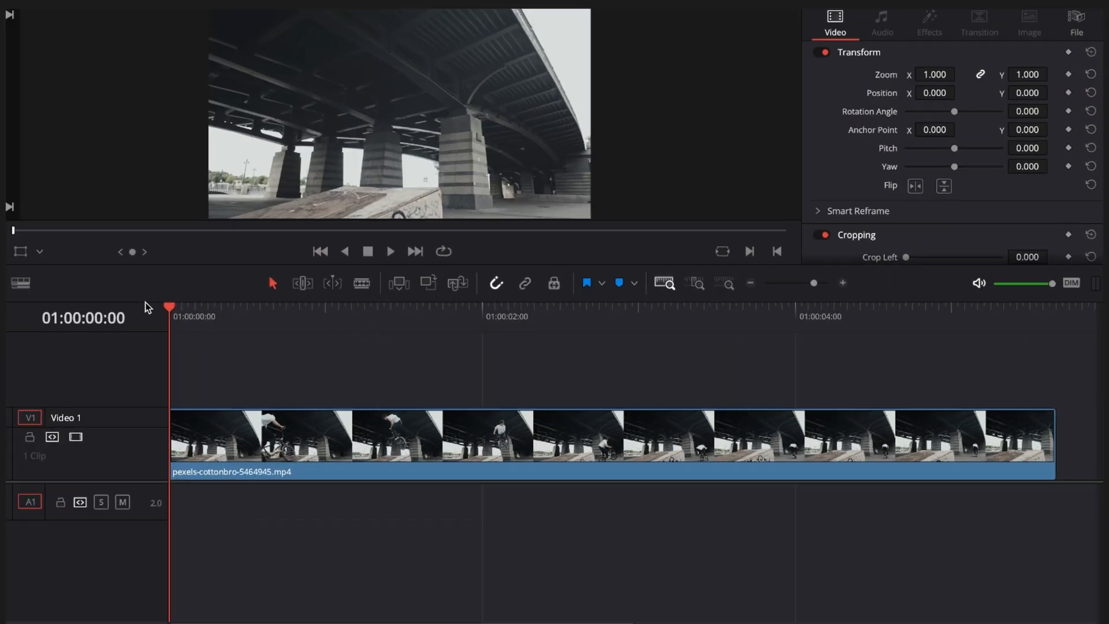
Preview the BMX clip, then blade it at 00:00:21 and 00:02:08.
click(390, 250)
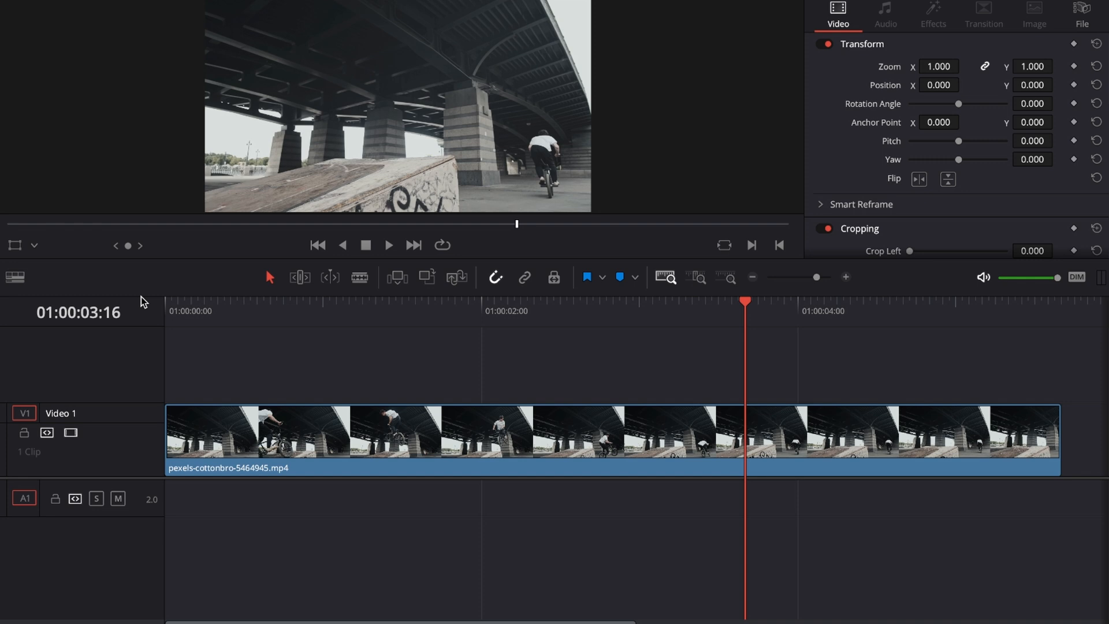
mouse_move(297, 305)
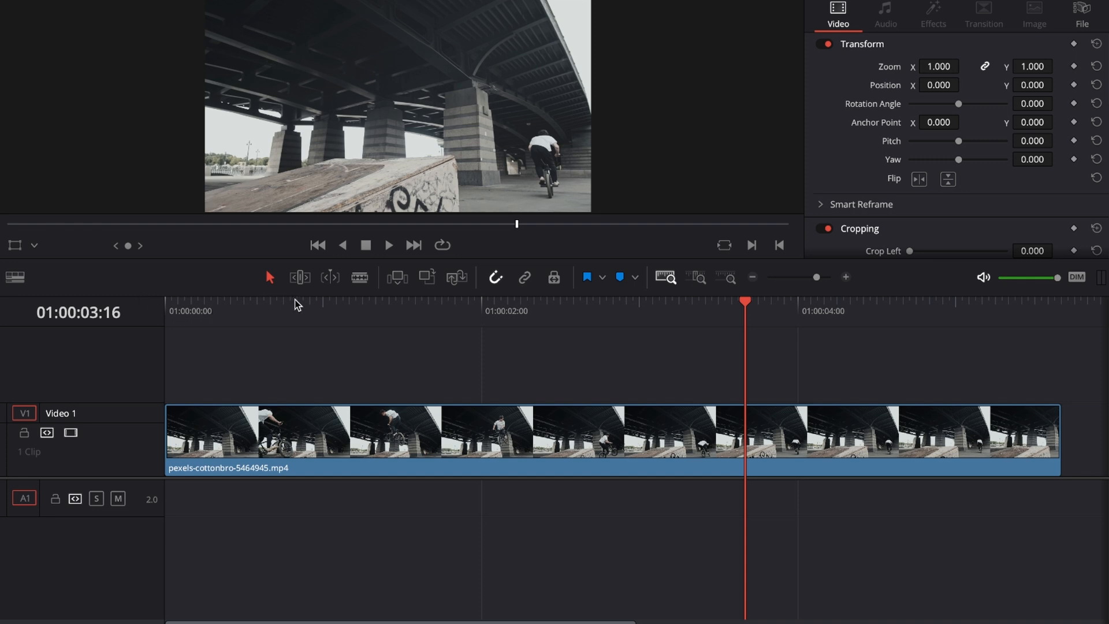
click(302, 301)
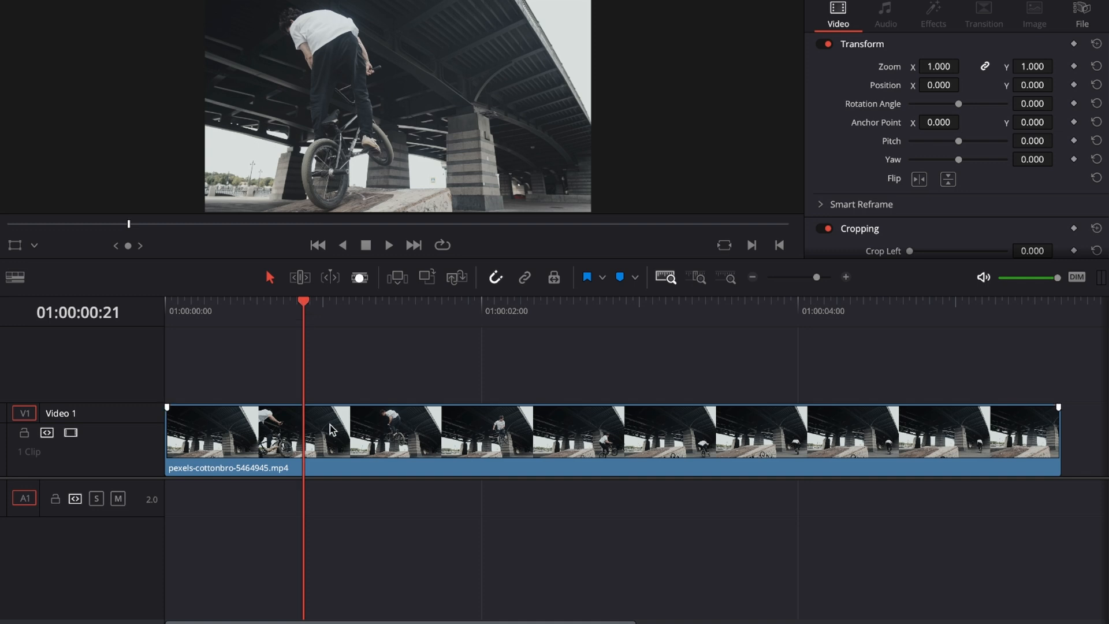
click(359, 276)
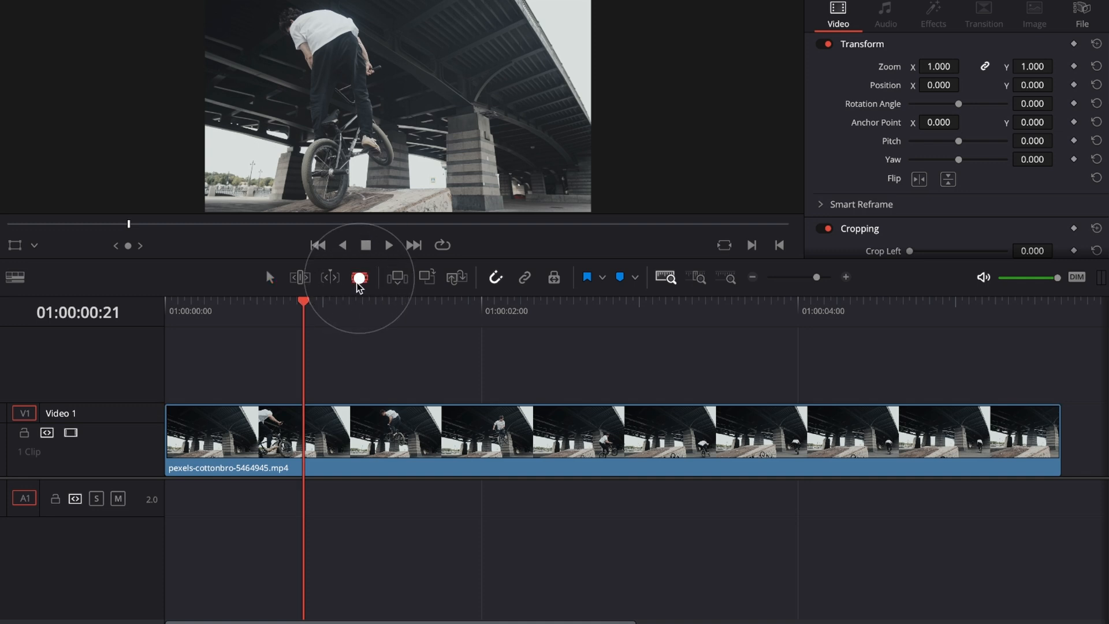
click(327, 277)
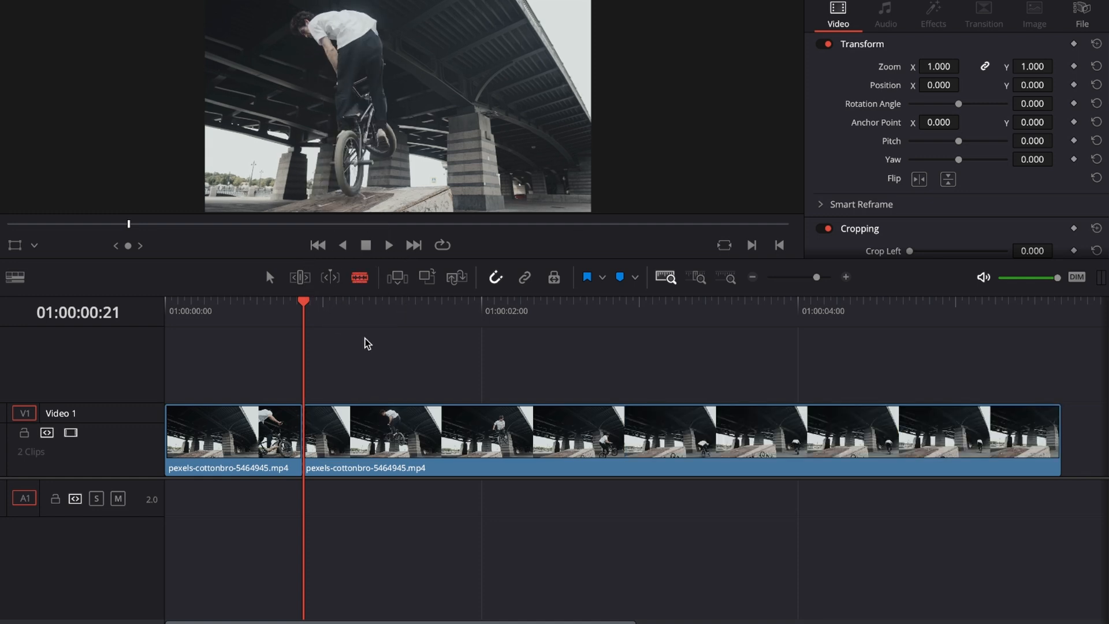
click(486, 311)
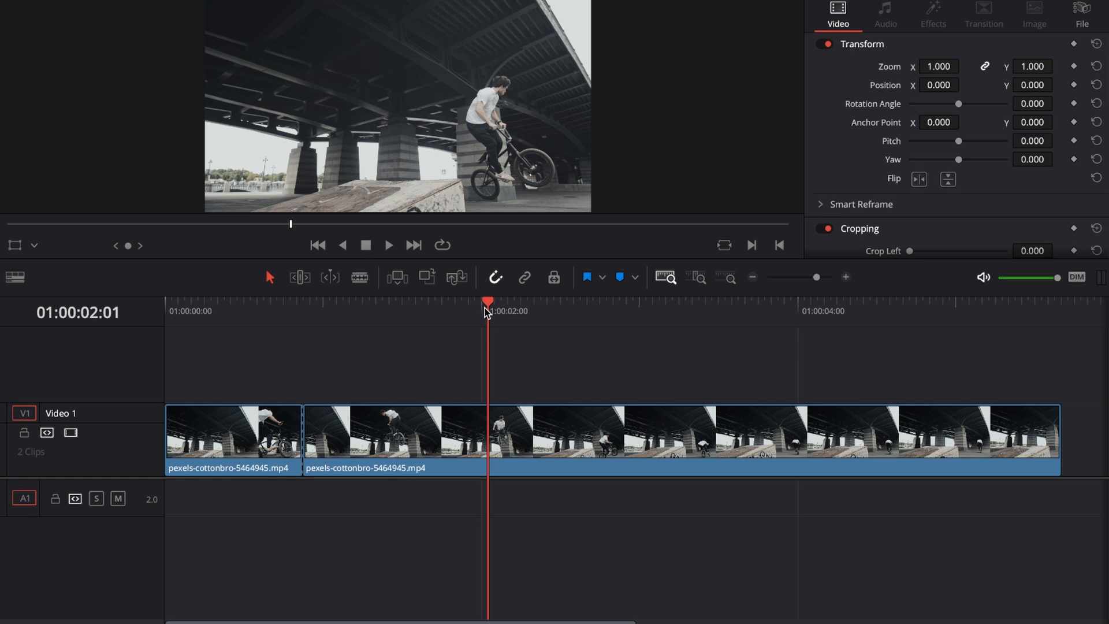
drag(486, 299, 533, 299)
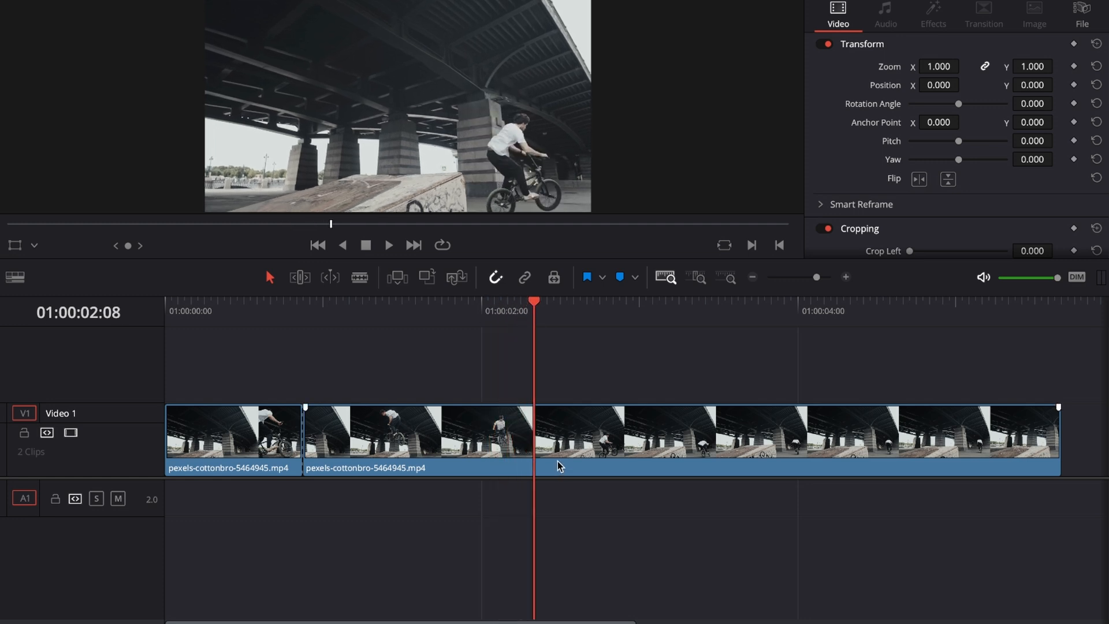
click(533, 439)
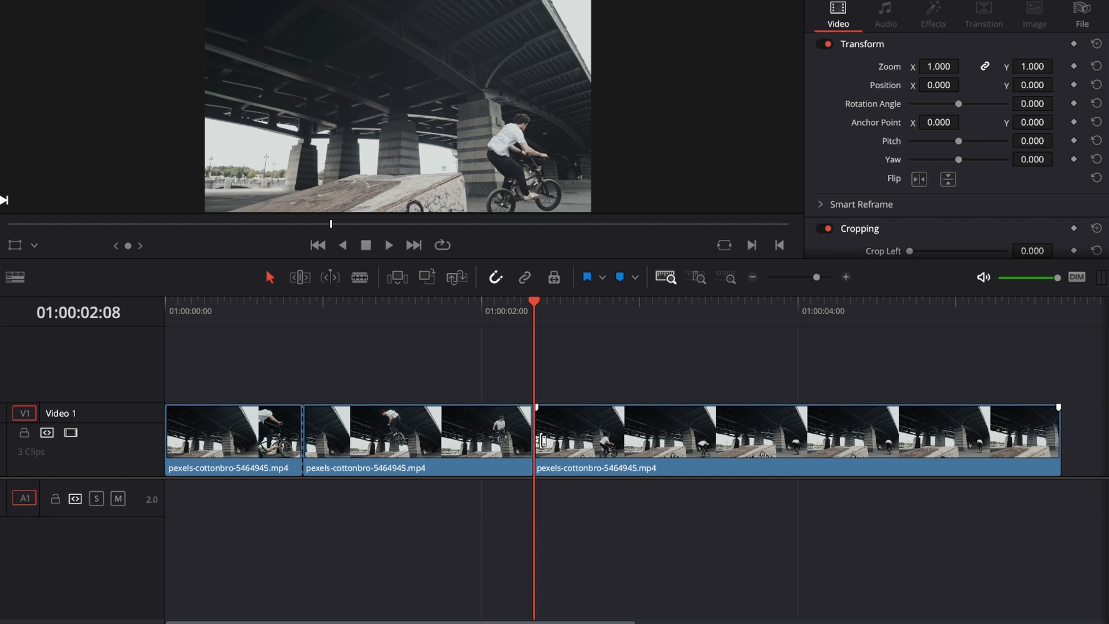
mouse_move(656, 458)
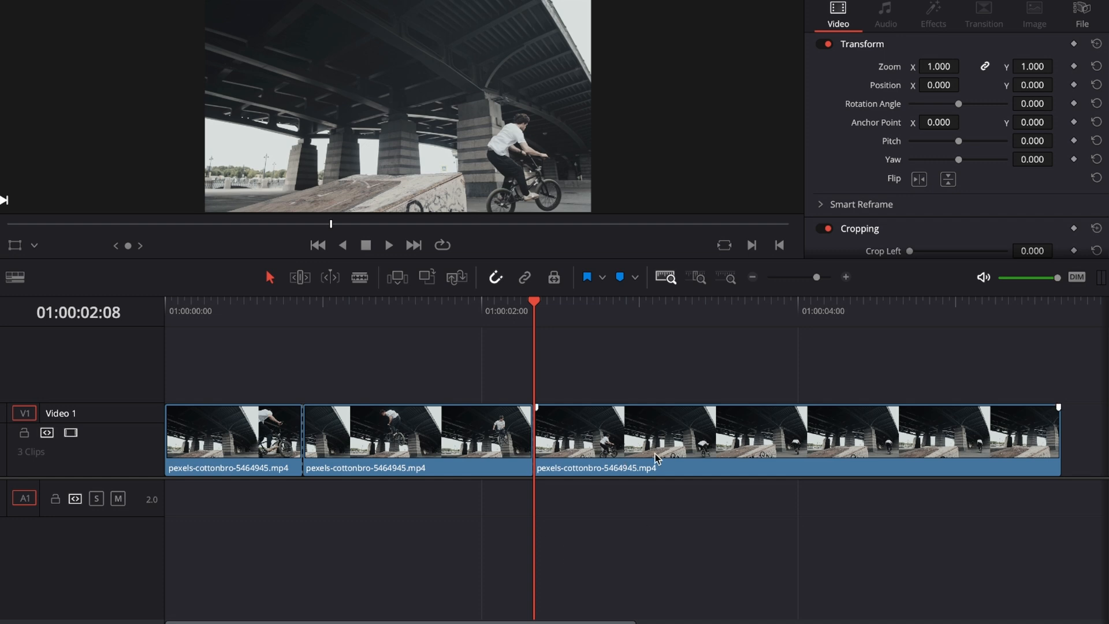
Drag the third BMX clip up onto video track V2.
drag(654, 458, 661, 392)
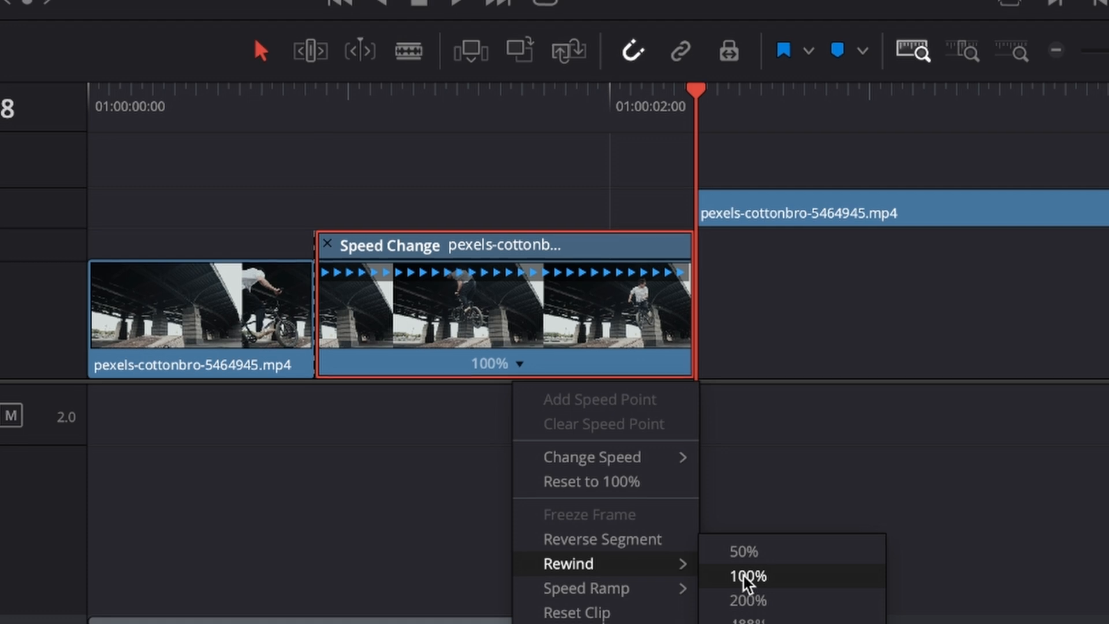
Apply a 100% Rewind to the middle clip and return the V2 clip to V1.
click(747, 575)
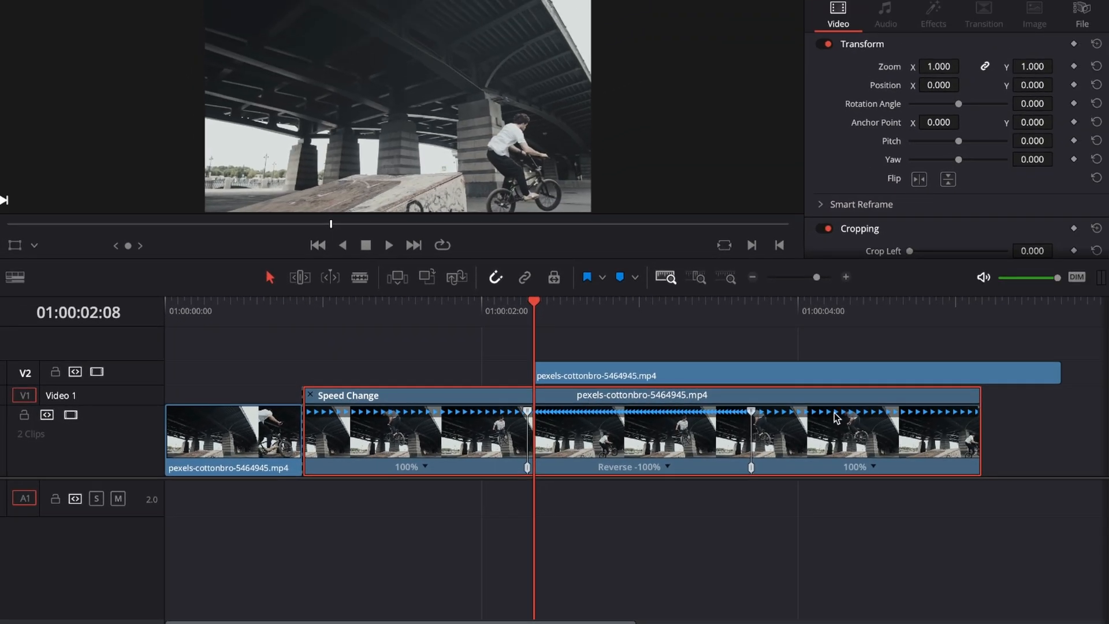
mouse_move(679, 375)
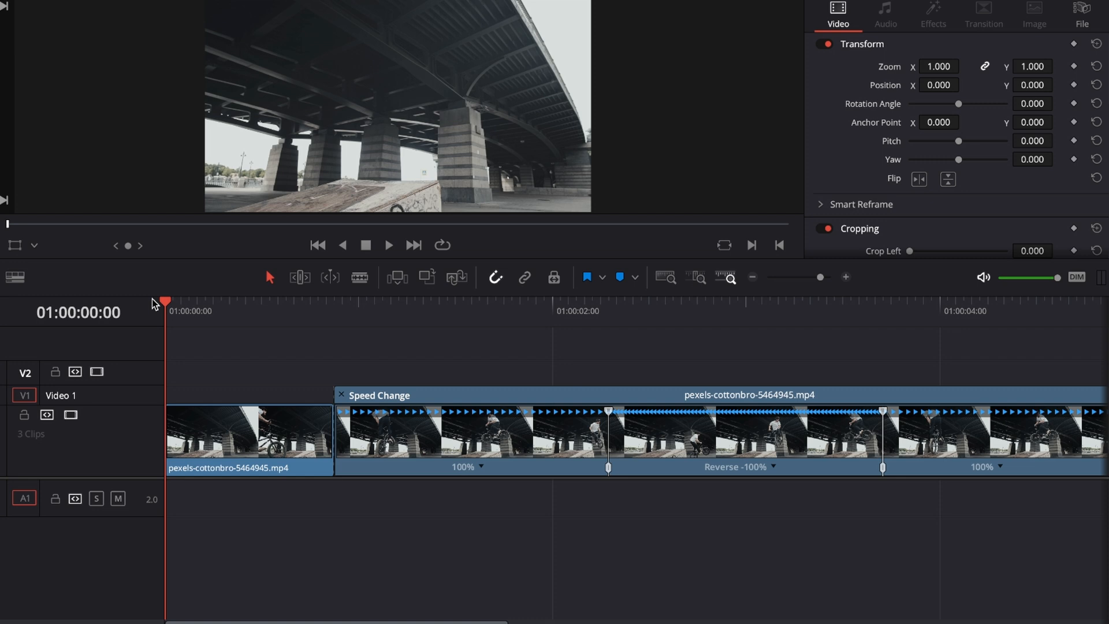
click(388, 245)
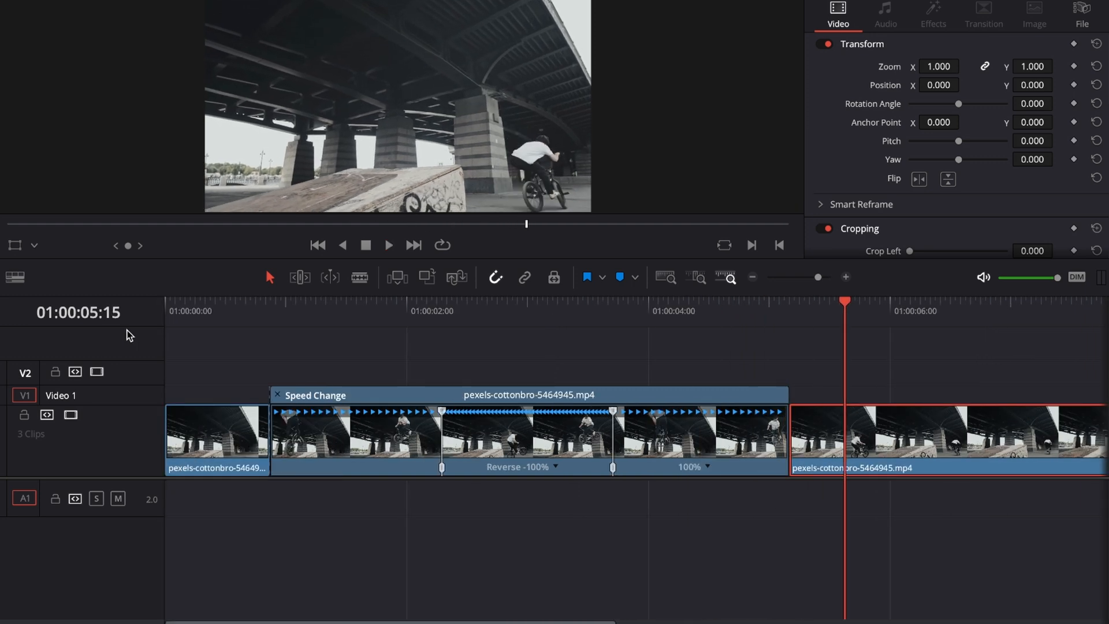
mouse_move(551, 382)
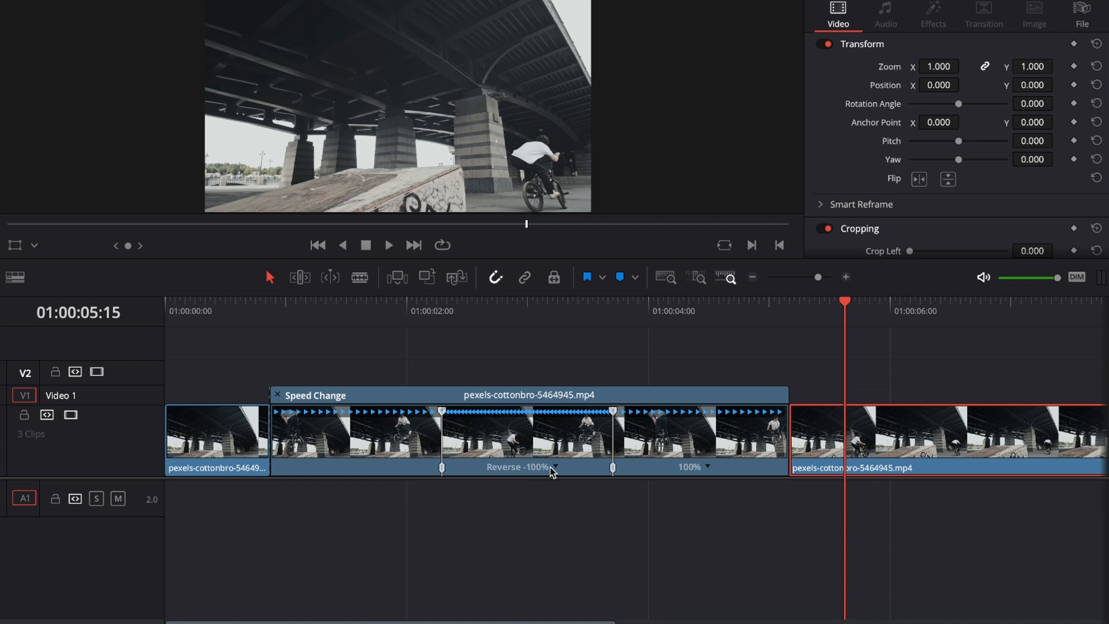
mouse_move(557, 472)
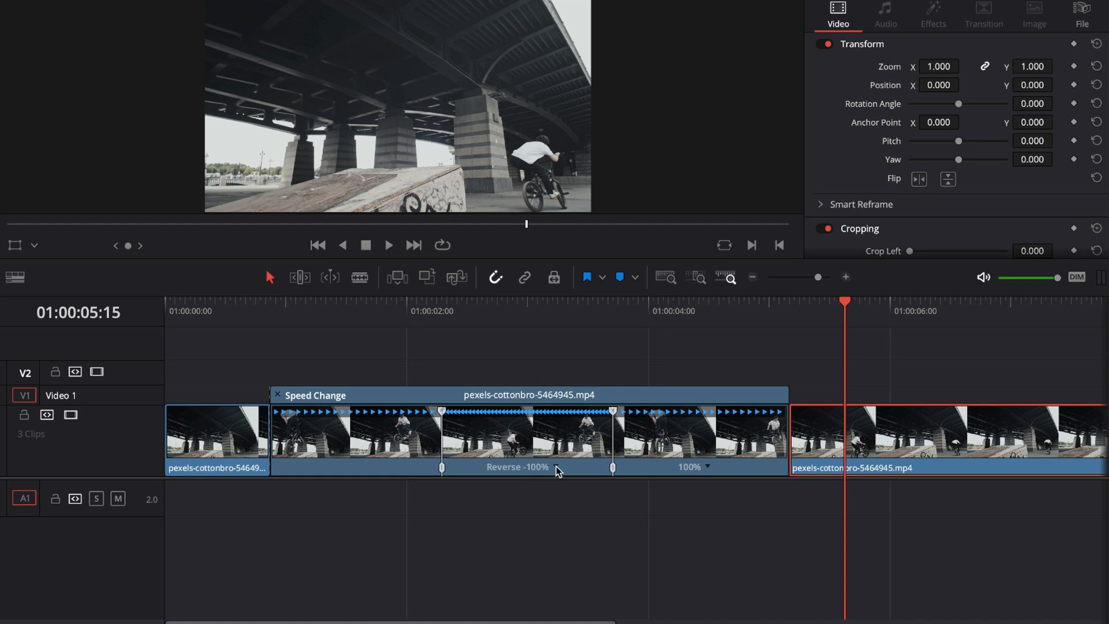
Change the reverse section's speed to 400% from its speed menu.
right_click(557, 470)
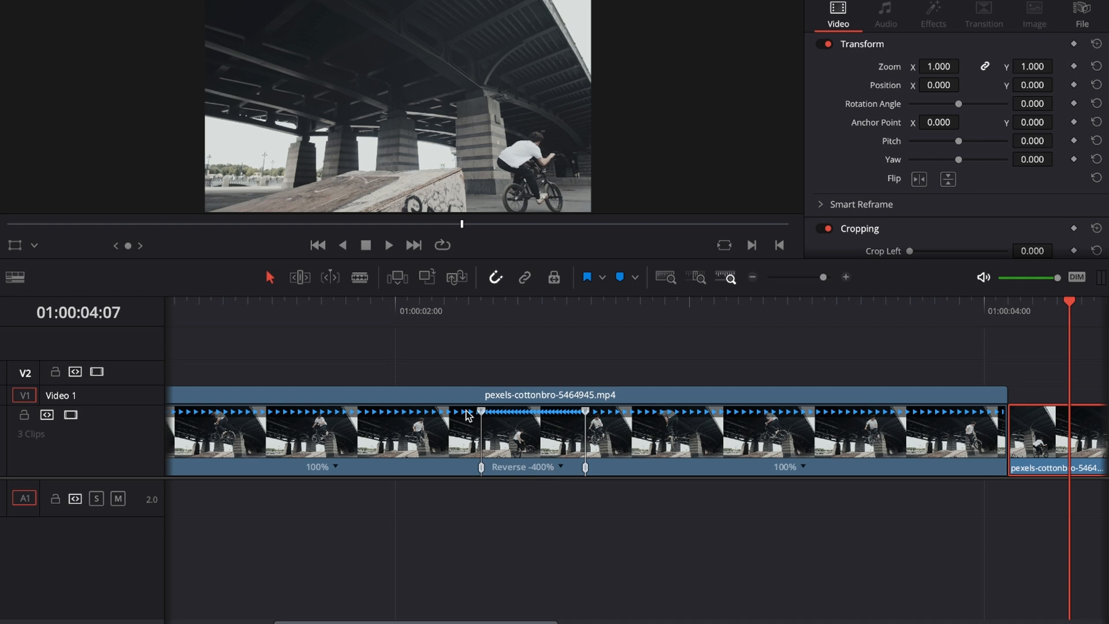
mouse_move(583, 416)
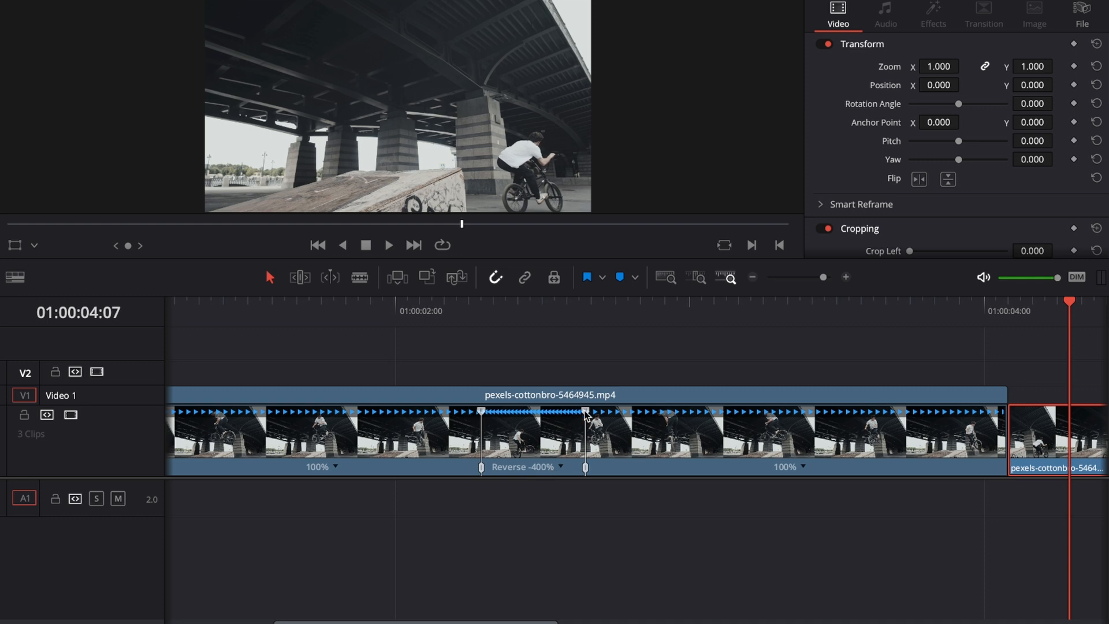
Drag the reverse speed point to -324% and shift its start and end frames earlier.
drag(583, 467, 658, 467)
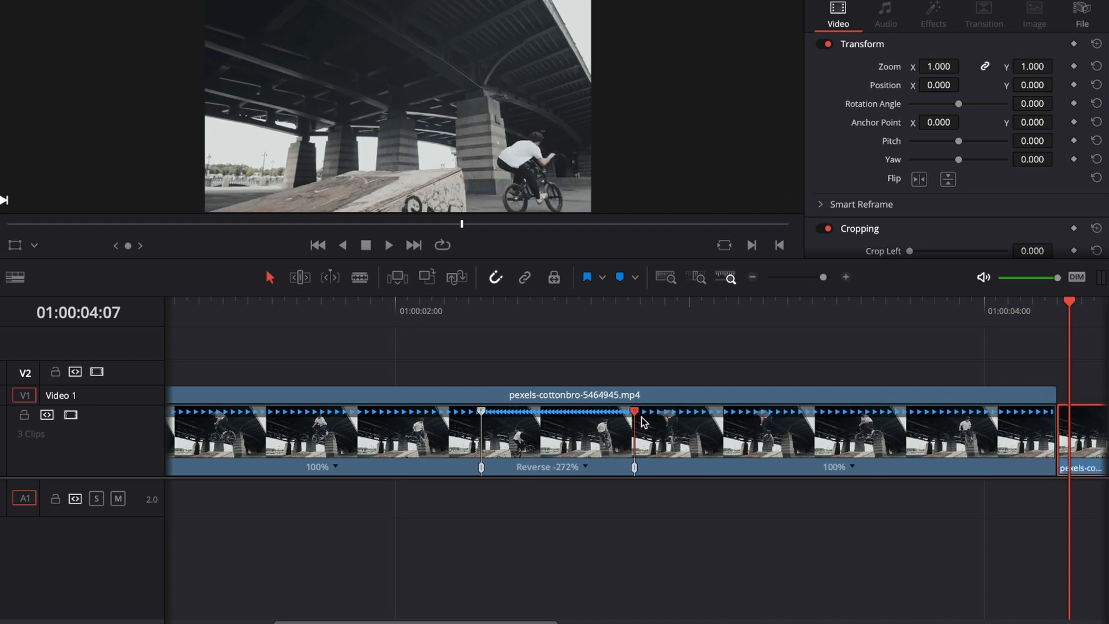
drag(633, 467, 608, 470)
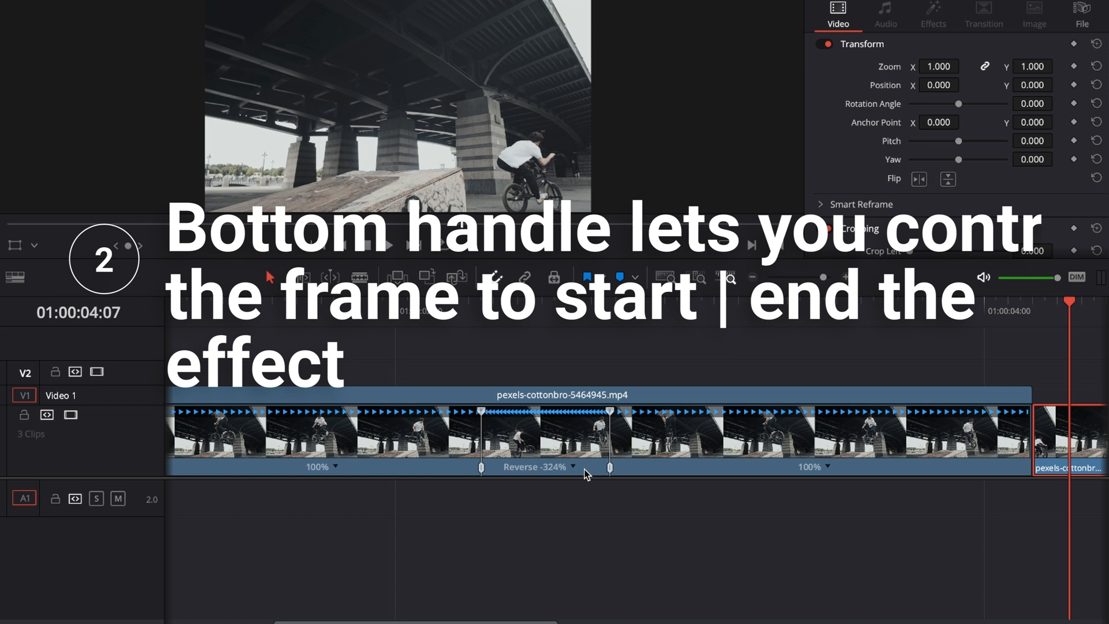
mouse_move(548, 478)
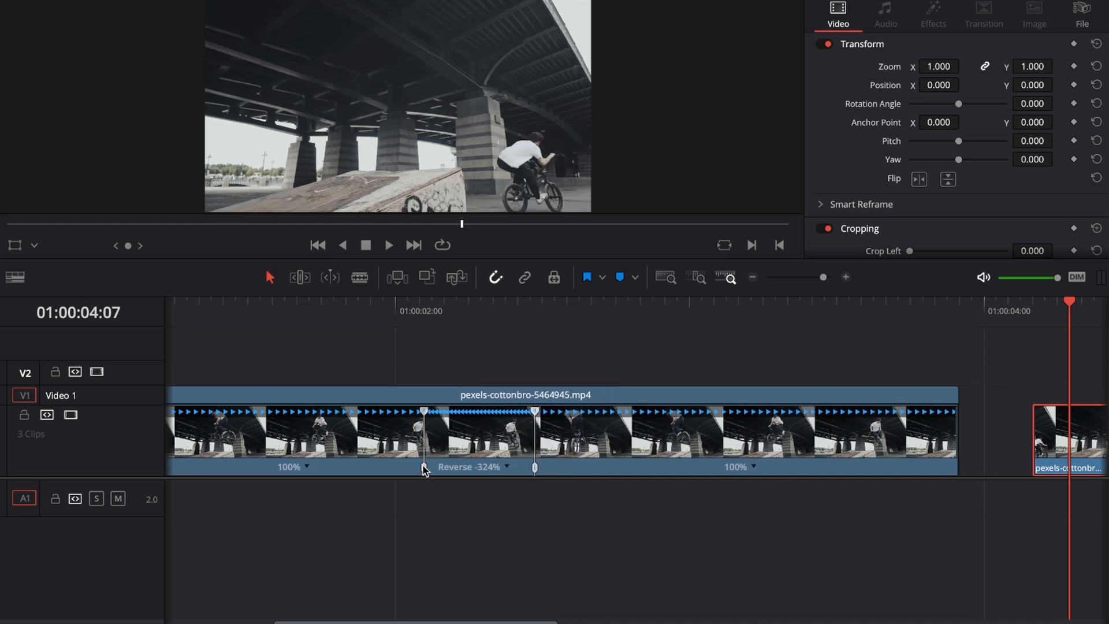
drag(533, 469, 548, 469)
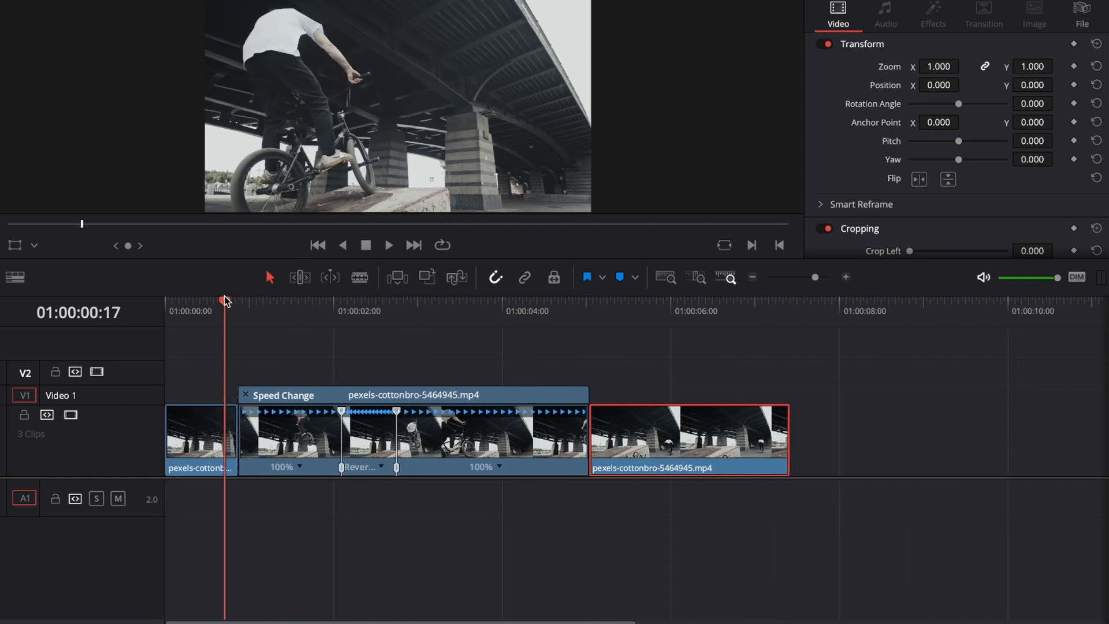
click(387, 246)
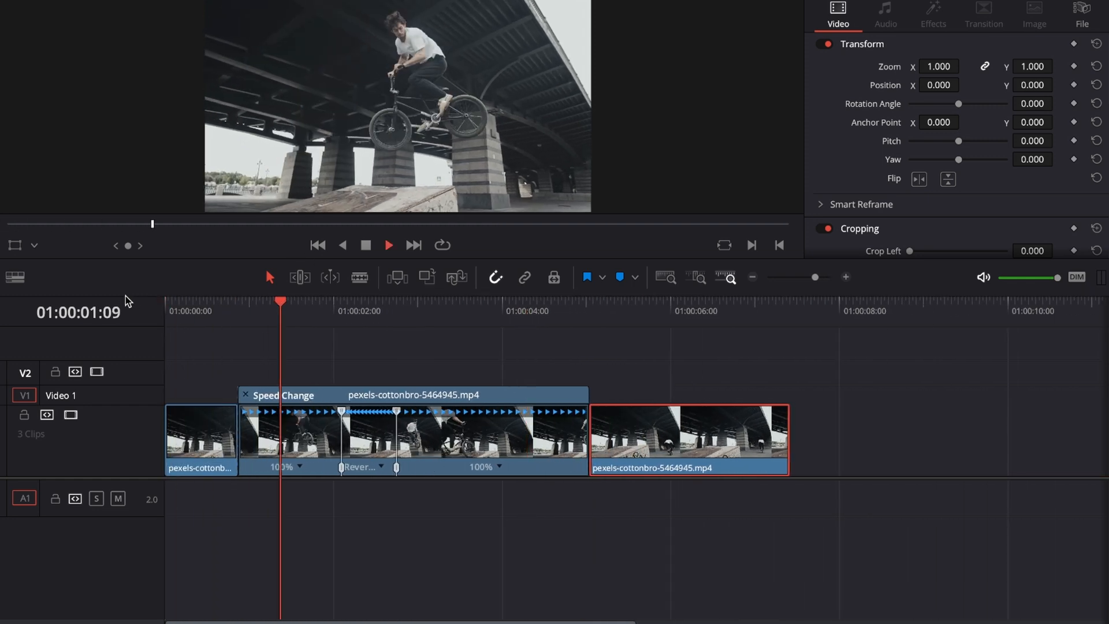